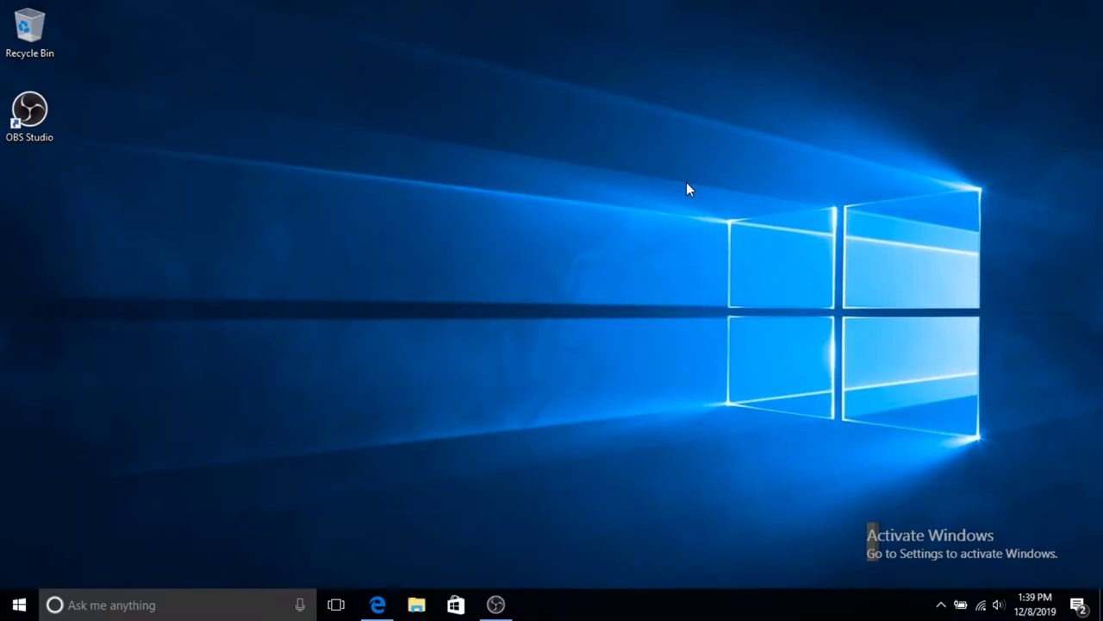
mouse_move(555, 372)
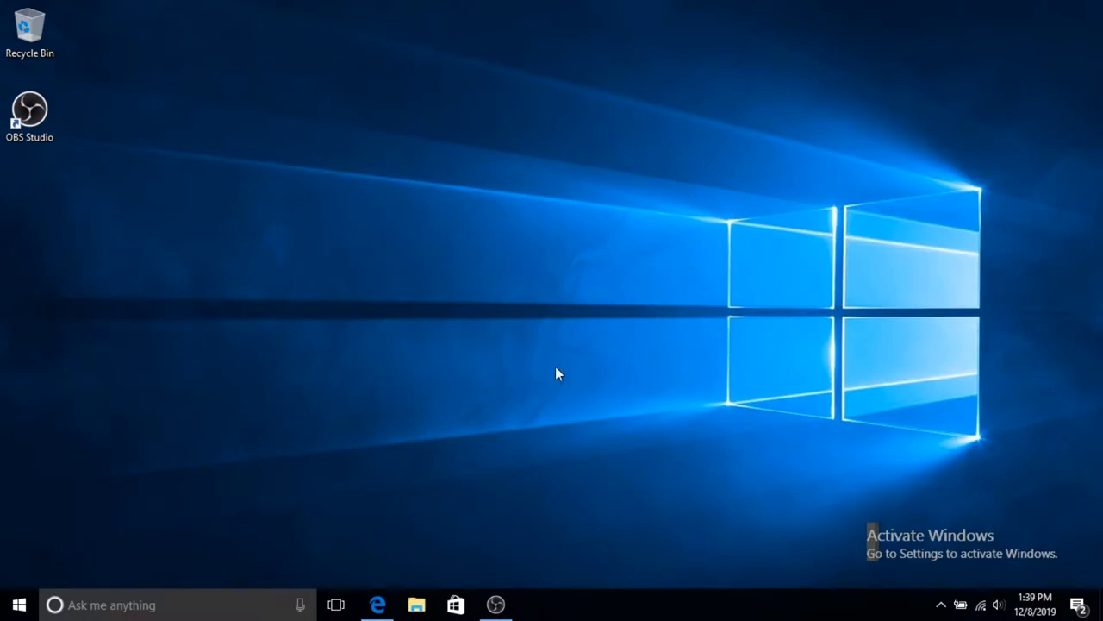
Download the Partition Wizard Free Edition installer from partitionwizard.com in Edge.
left_click(377, 604)
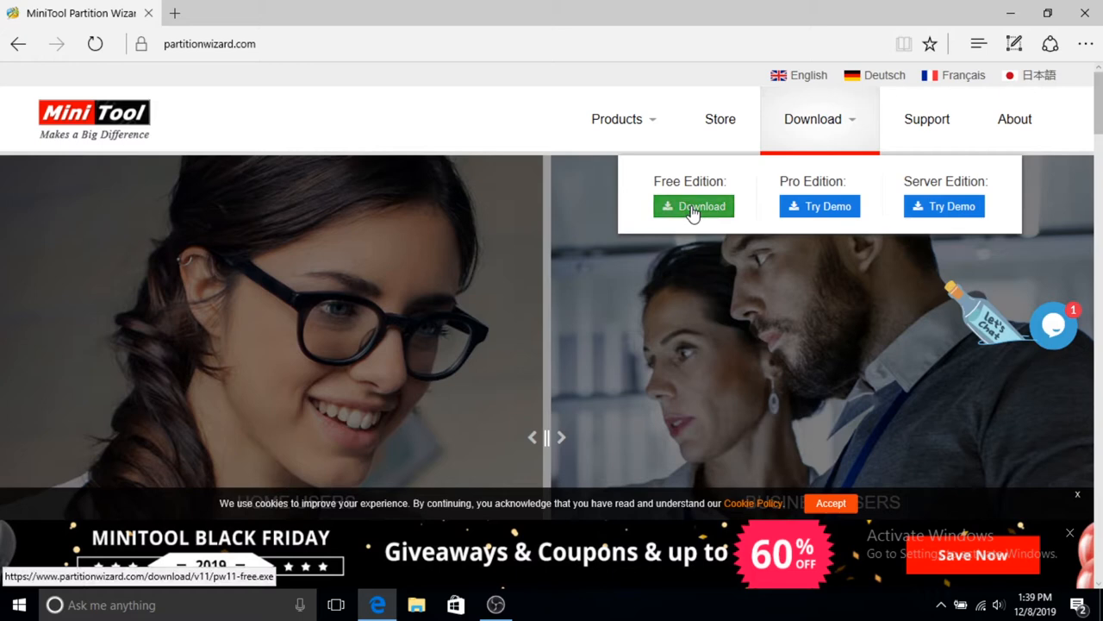
left_click(693, 207)
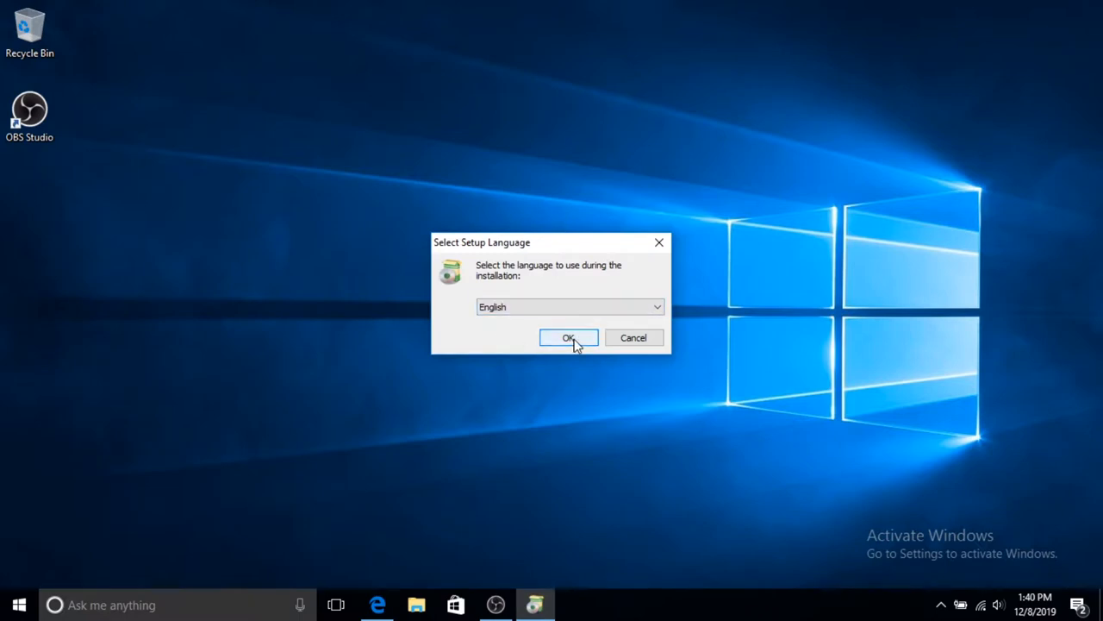
Install Partition Wizard Free 11 in English into the existing folder, declining the Avast offer.
left_click(569, 336)
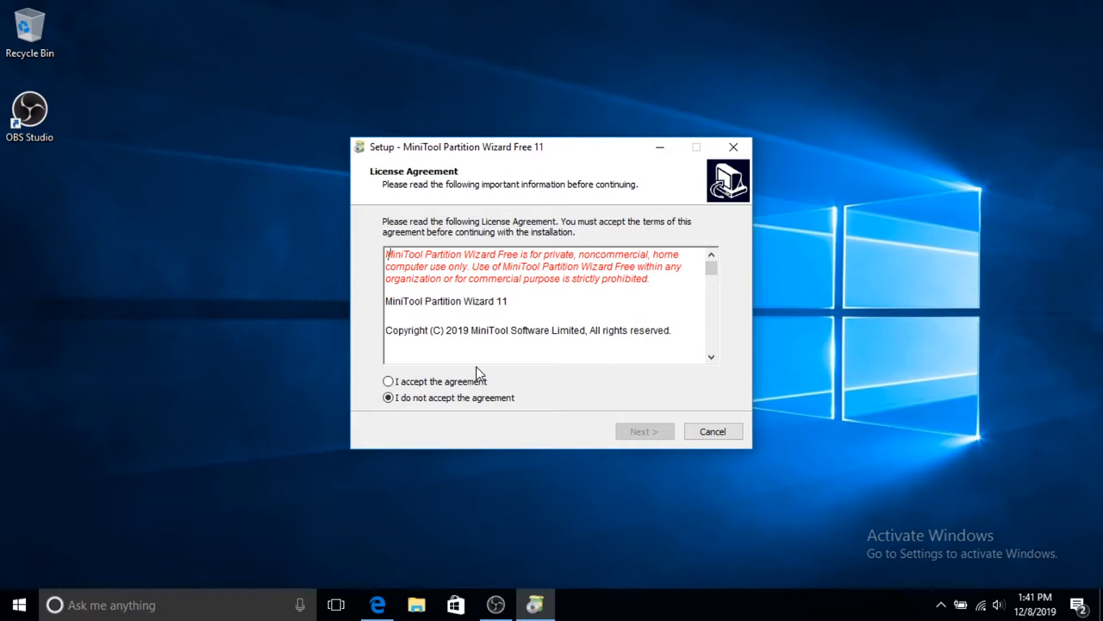
left_click(645, 431)
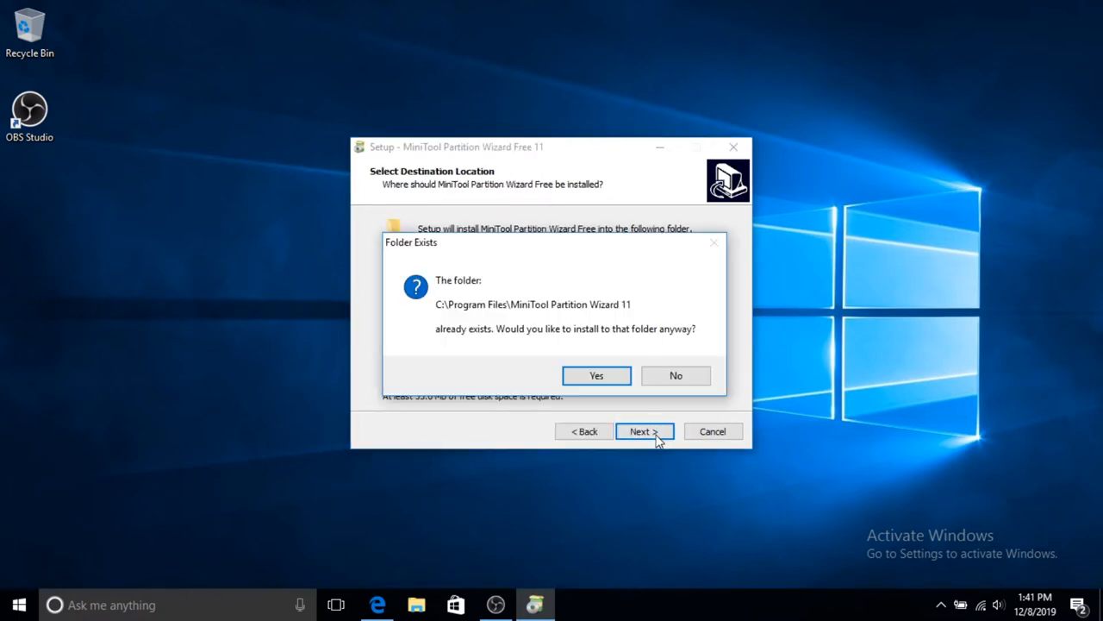
left_click(596, 376)
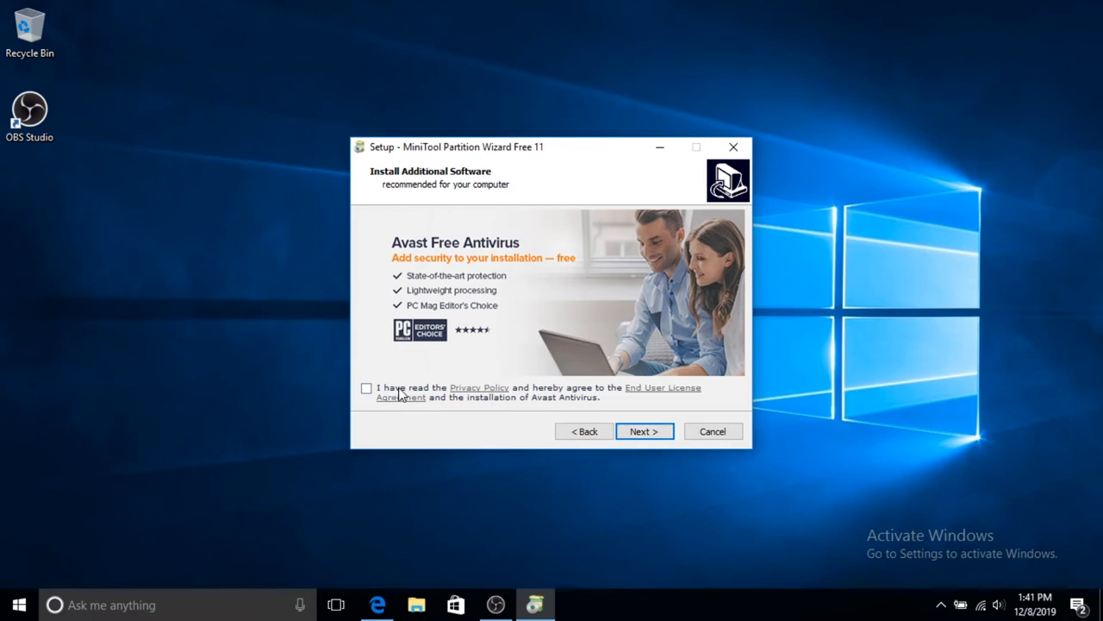
mouse_move(552, 416)
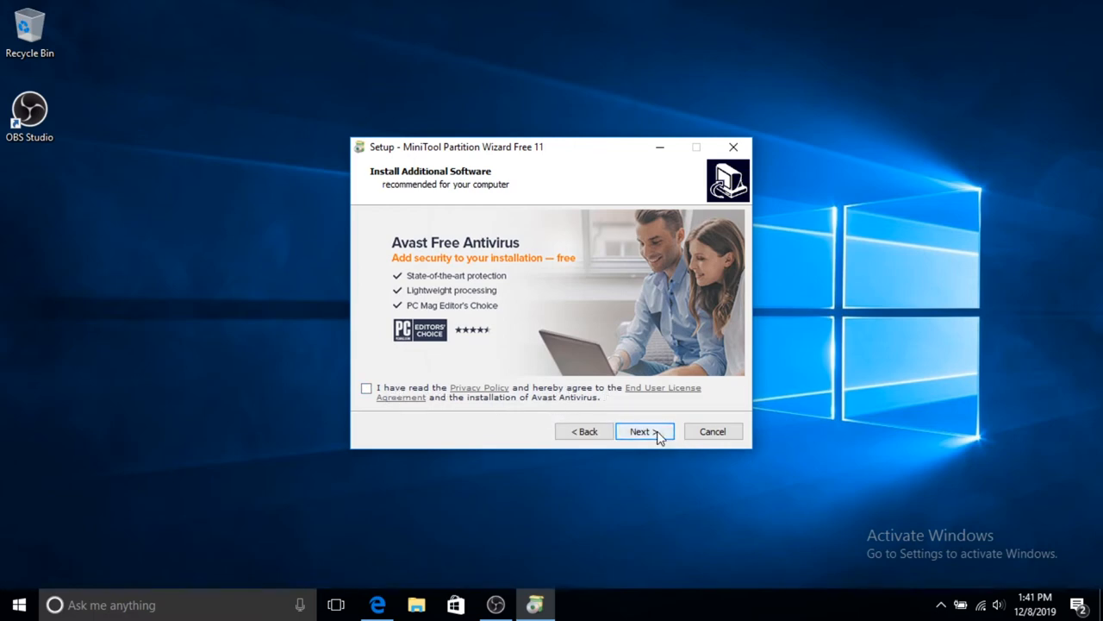
left_click(641, 431)
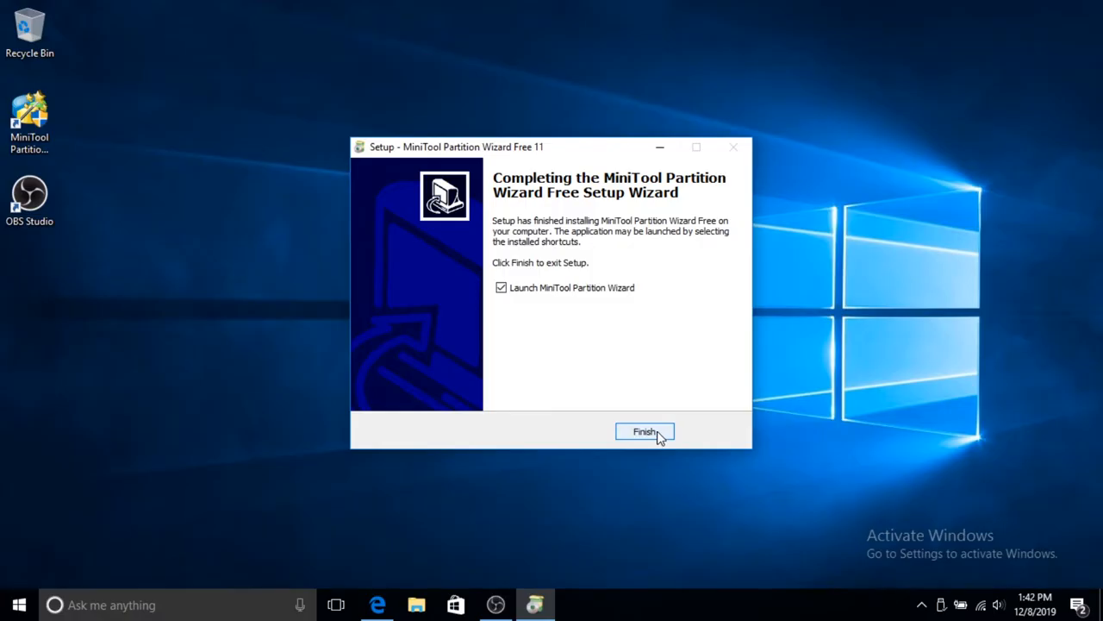
Launch Partition Wizard from setup and choose Migrate OS from the start window.
left_click(644, 431)
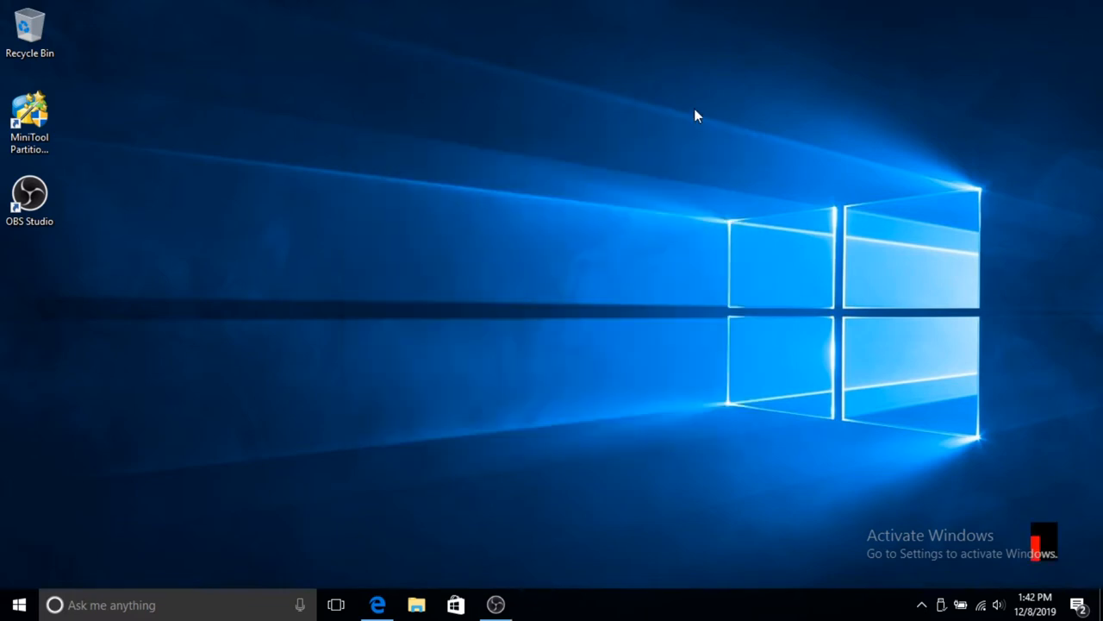
double_click(29, 117)
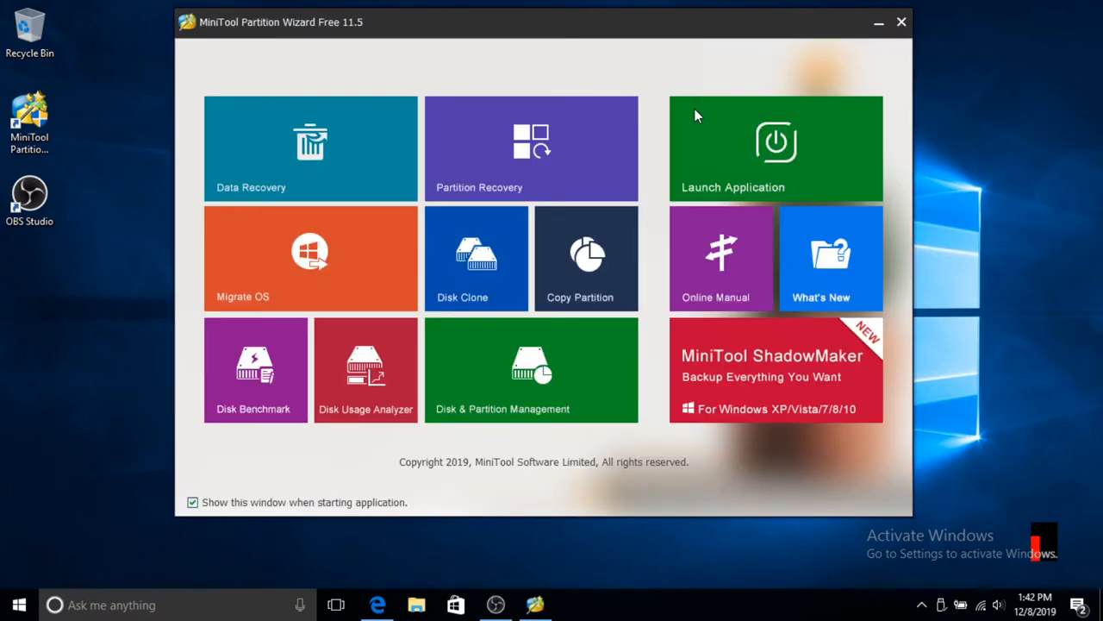
mouse_move(262, 290)
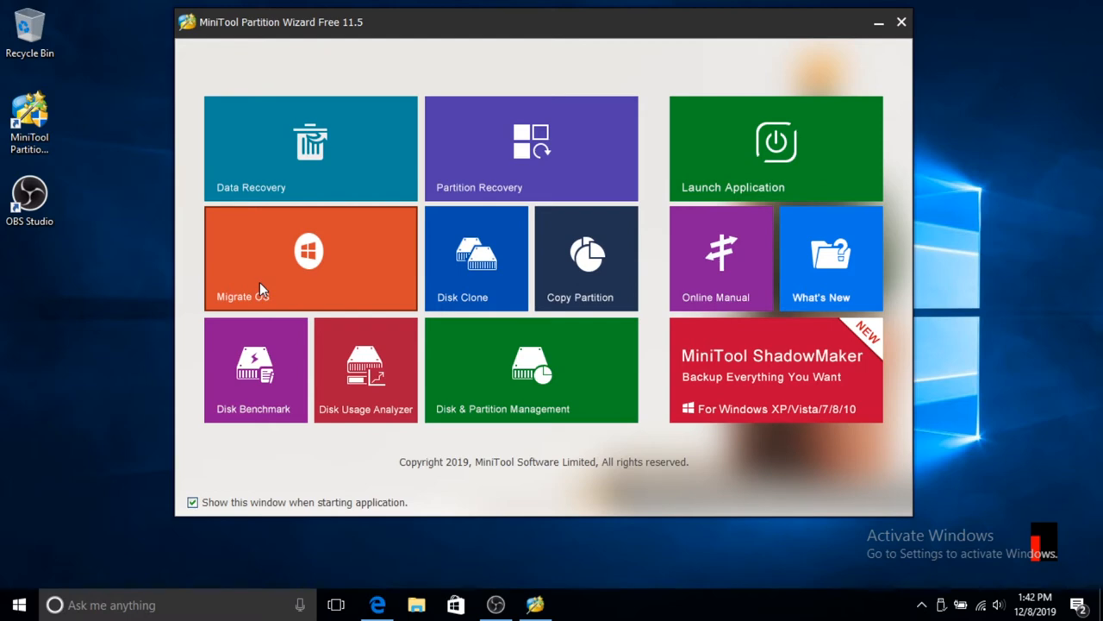
left_click(900, 21)
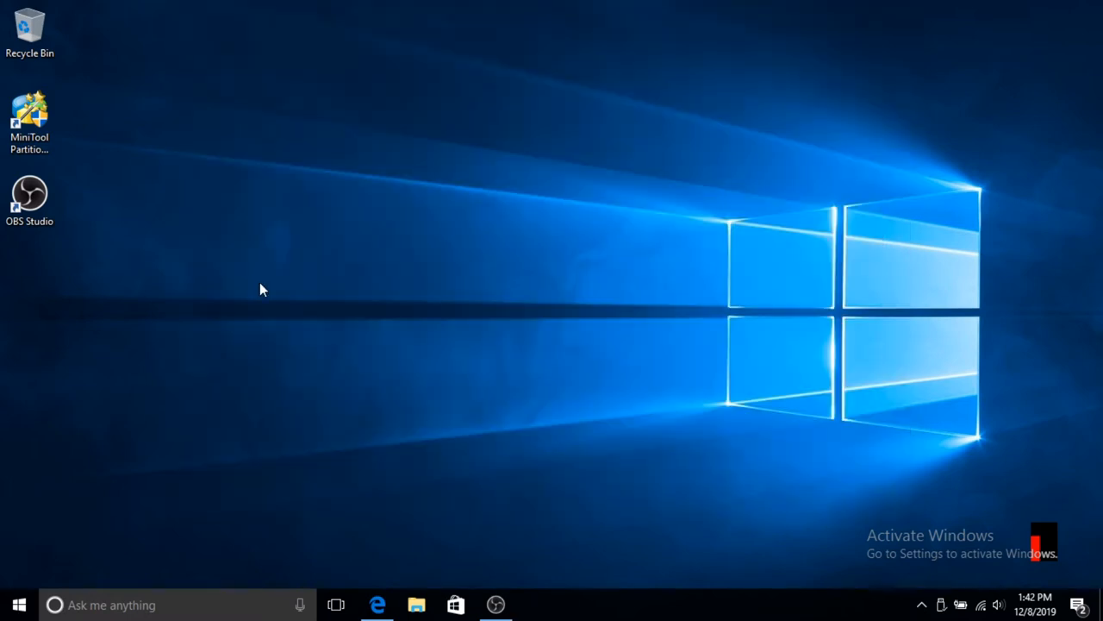
double_click(29, 112)
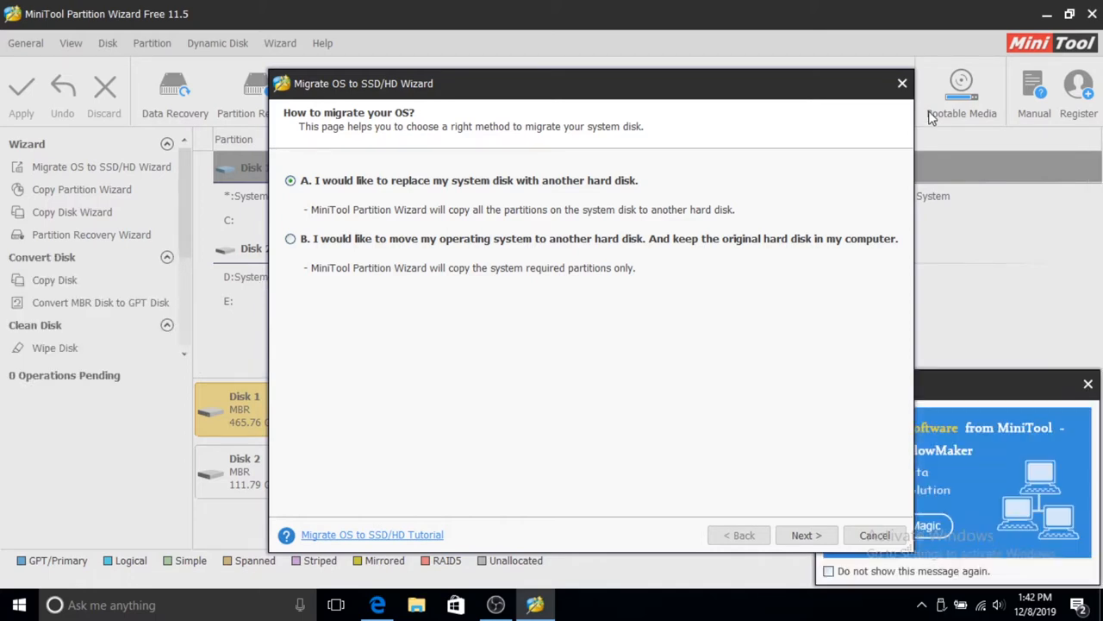
Cancel the wizard and queue deletion of the D: and E: partitions on Disk 2.
left_click(874, 534)
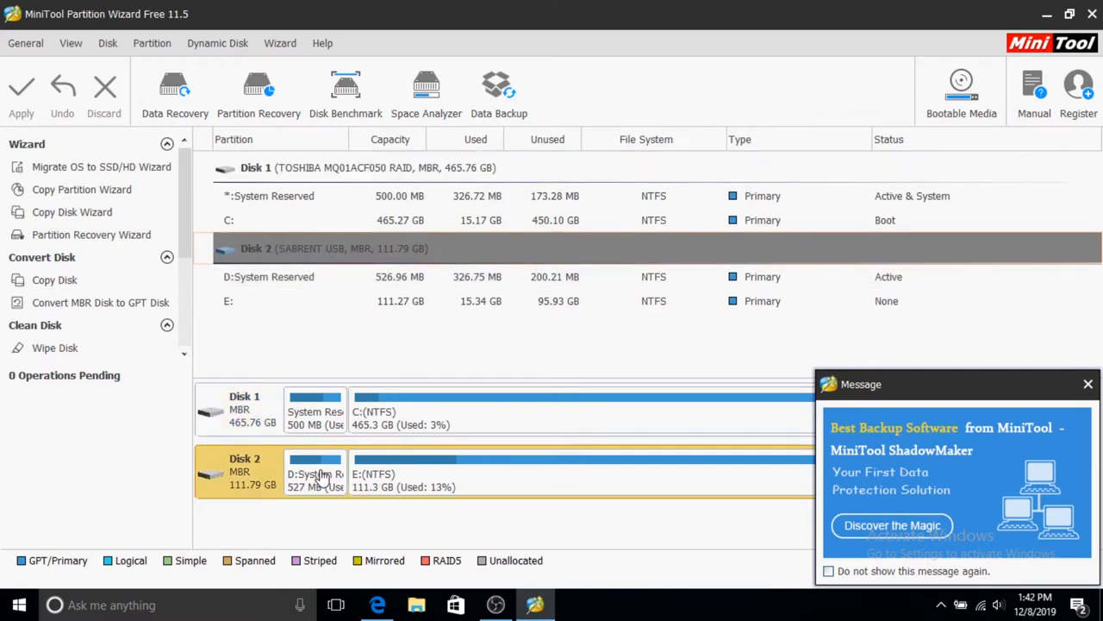
left_click(314, 473)
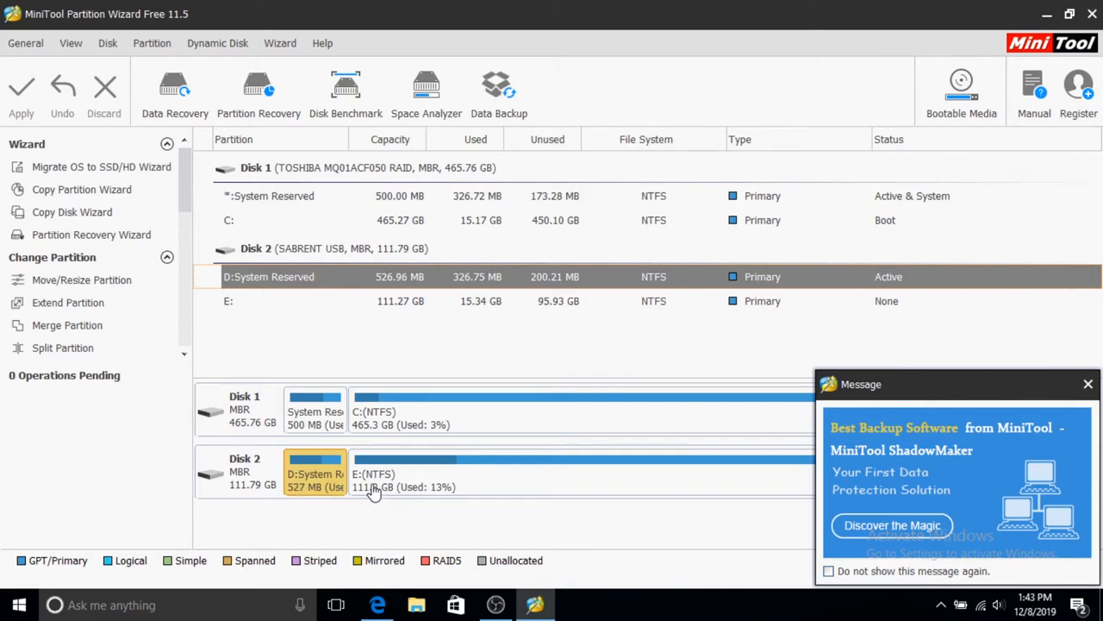
mouse_move(1087, 384)
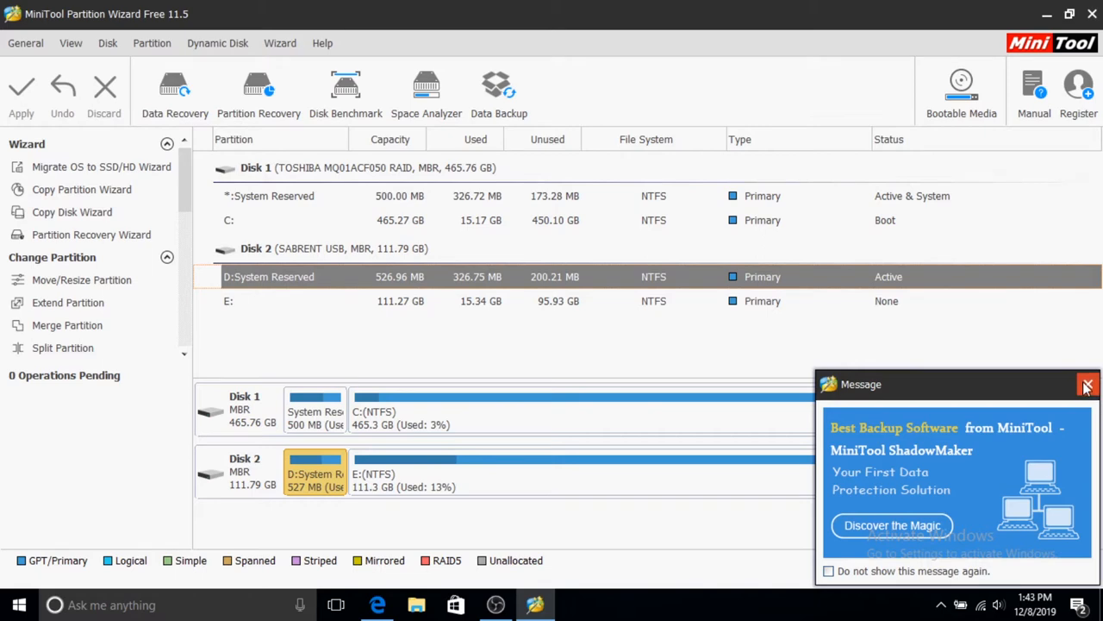
left_click(1086, 384)
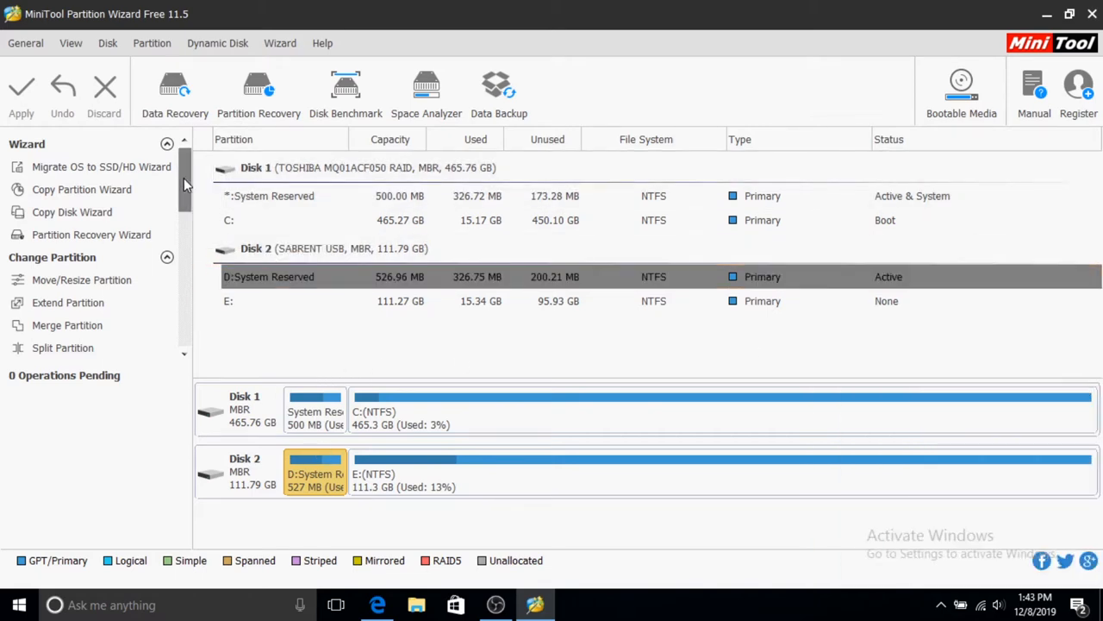
scroll("down", 3)
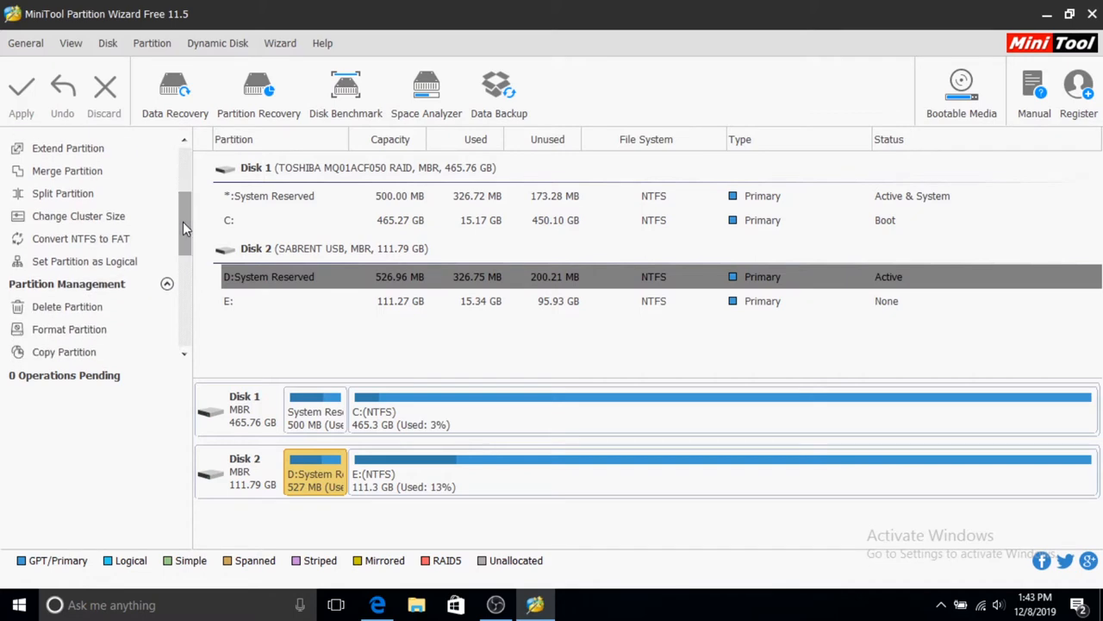
left_click(66, 307)
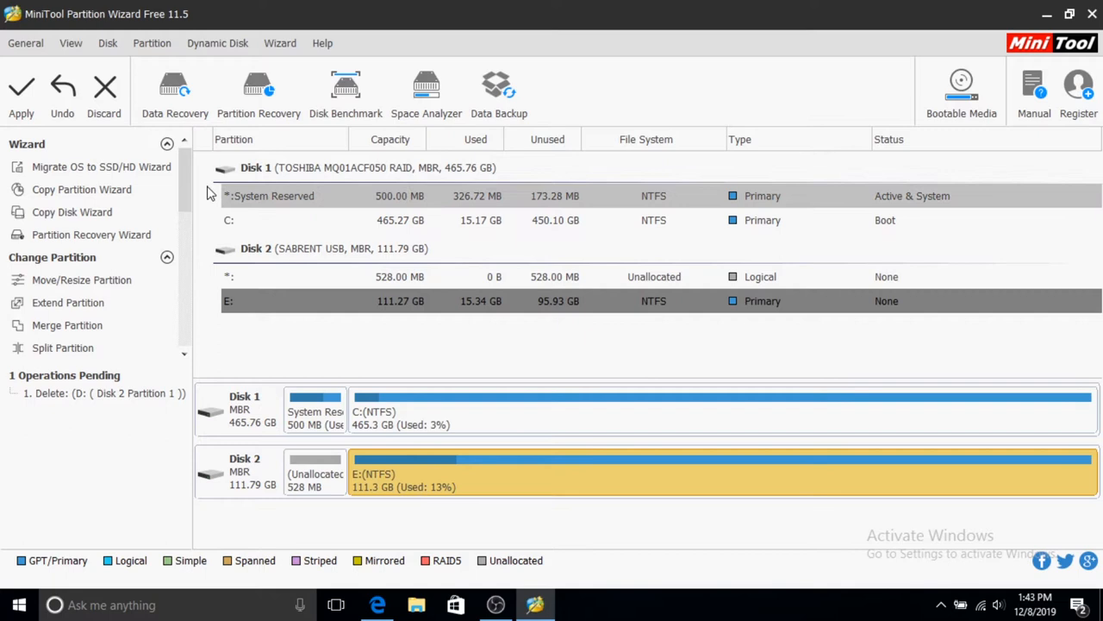
scroll("down", 3)
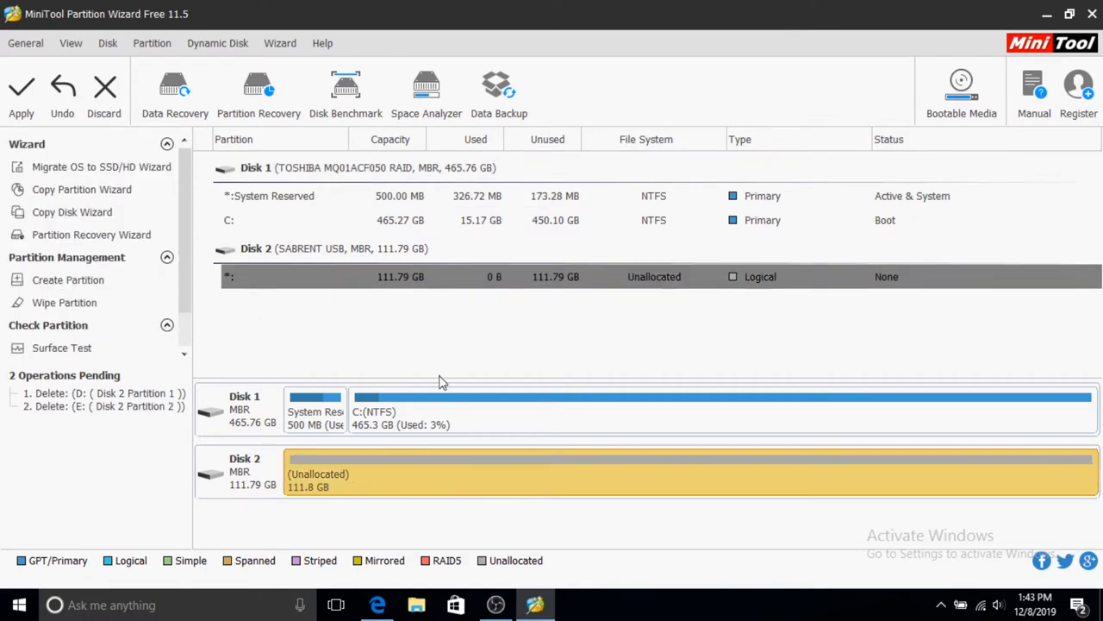
mouse_move(286, 500)
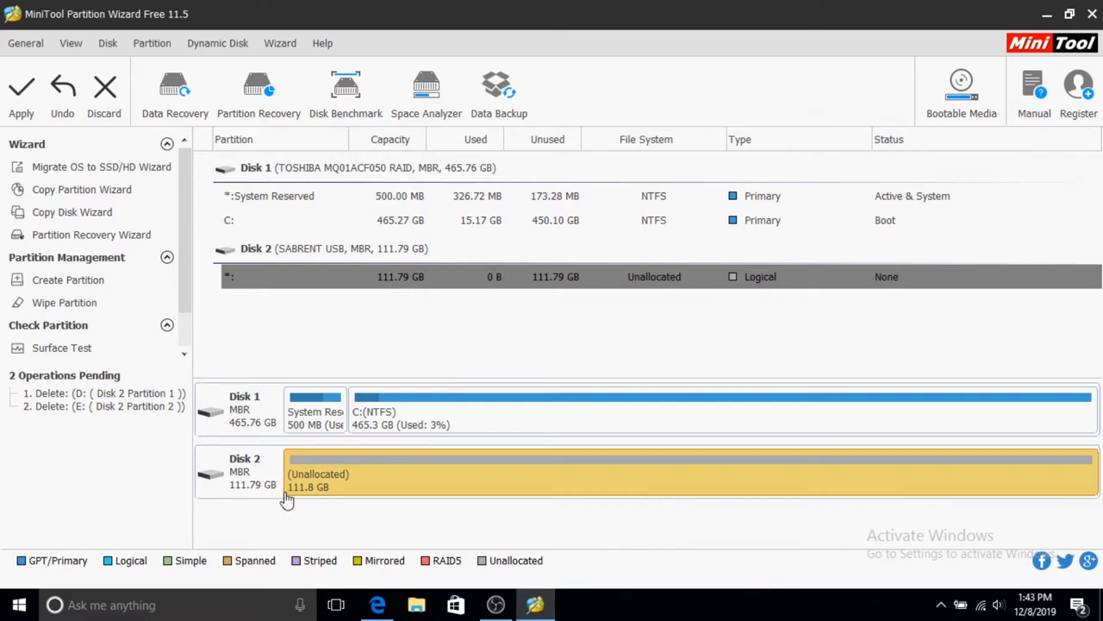
mouse_move(334, 507)
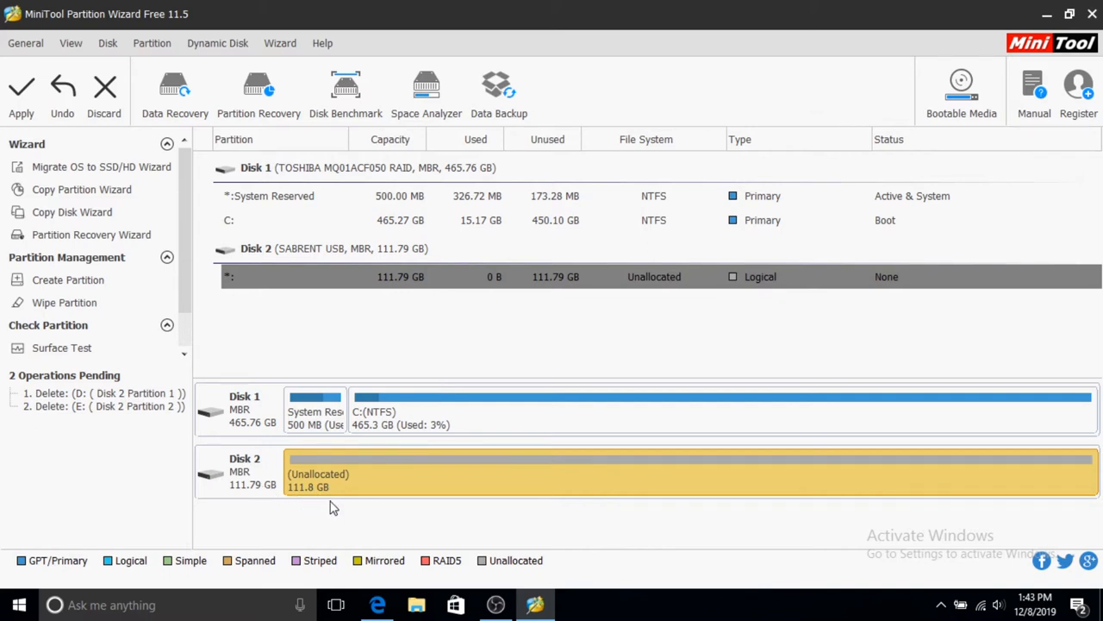
mouse_move(359, 493)
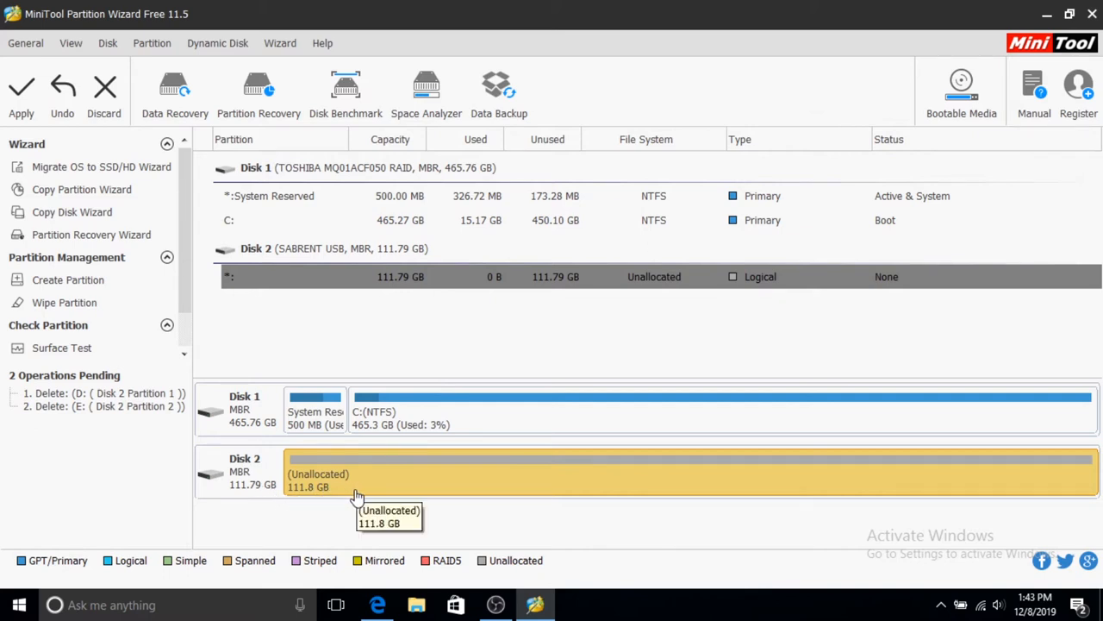
mouse_move(100, 166)
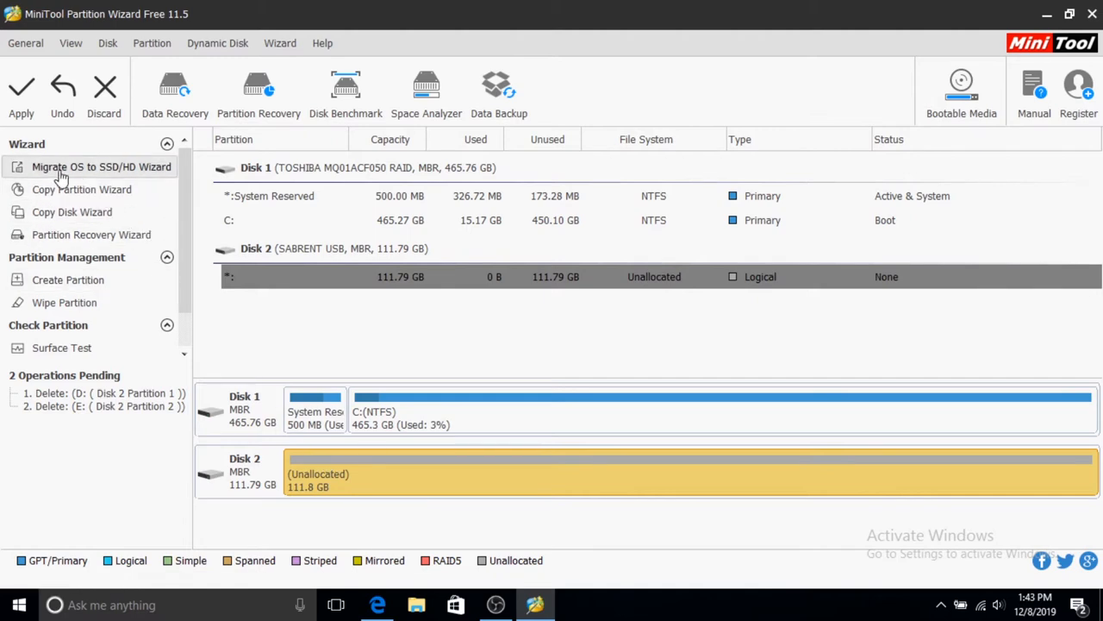
mouse_move(77, 178)
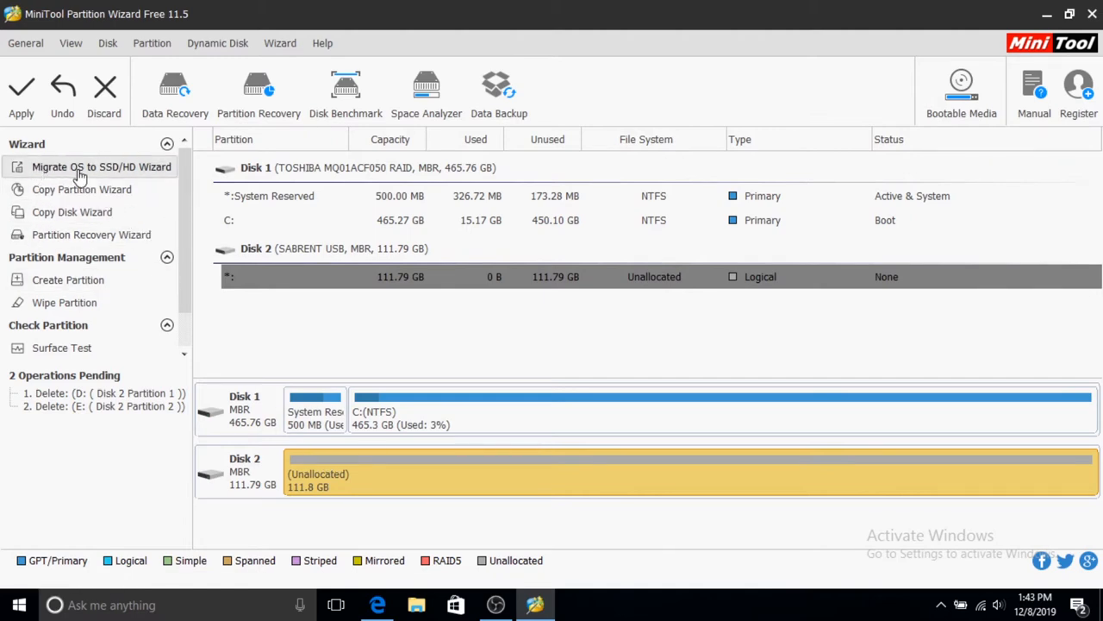
Queue a whole-system-disk migration to Disk 2 with the proposed layout.
left_click(100, 165)
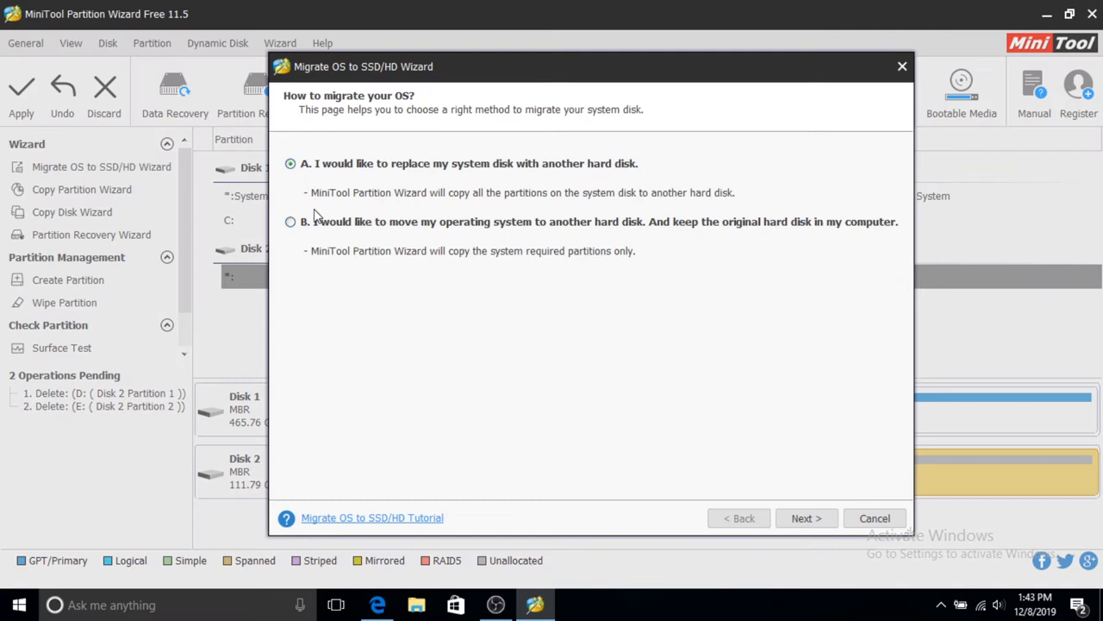
mouse_move(302, 176)
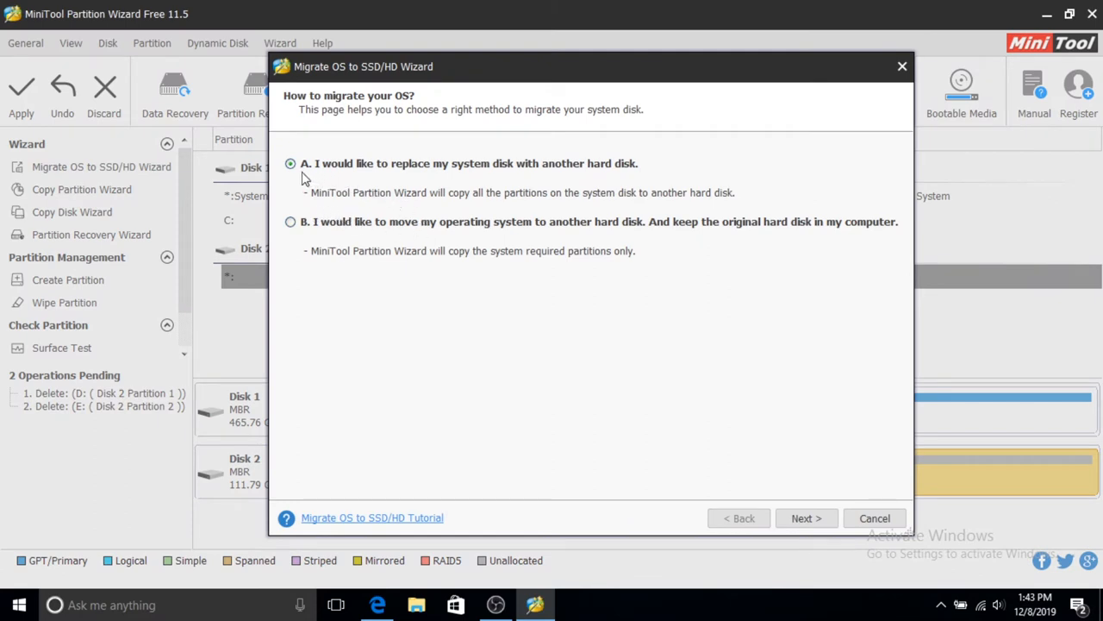
mouse_move(493, 351)
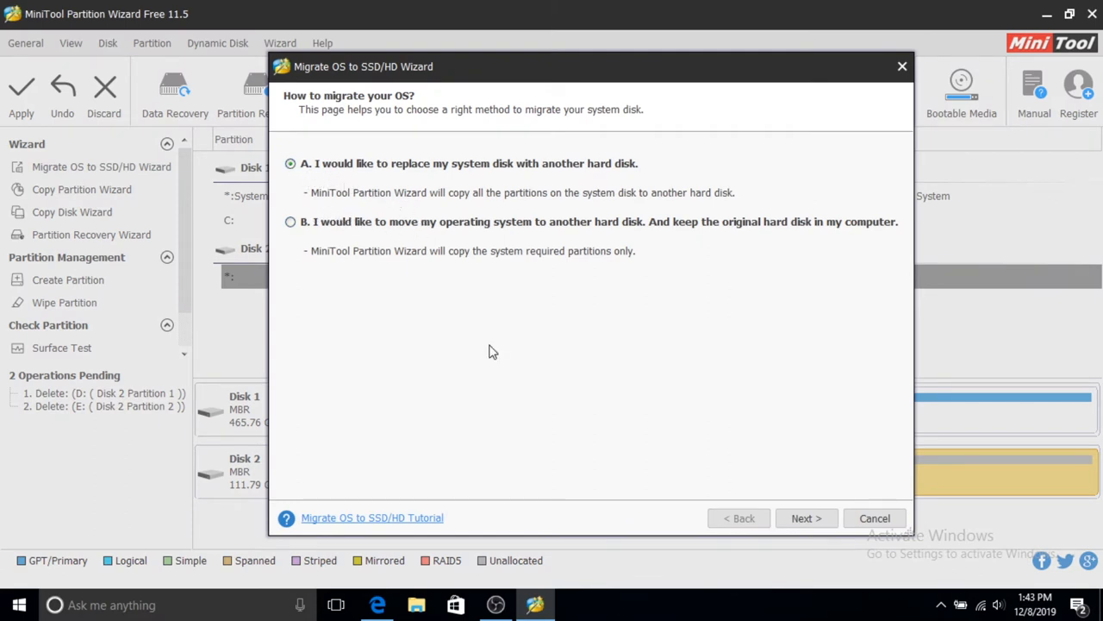
left_click(805, 517)
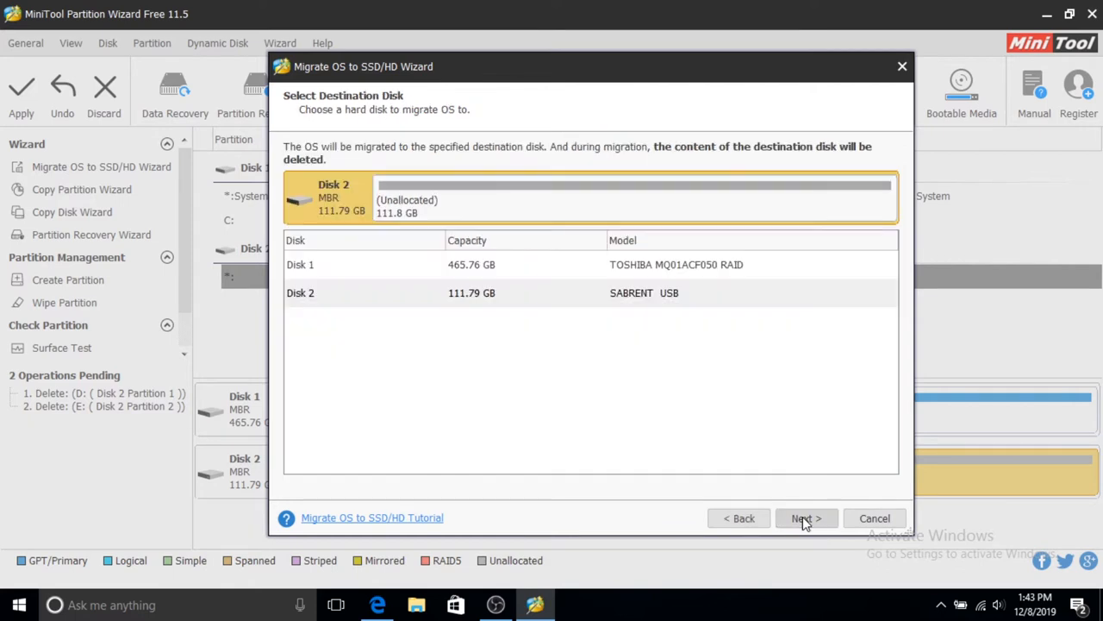
mouse_move(651, 313)
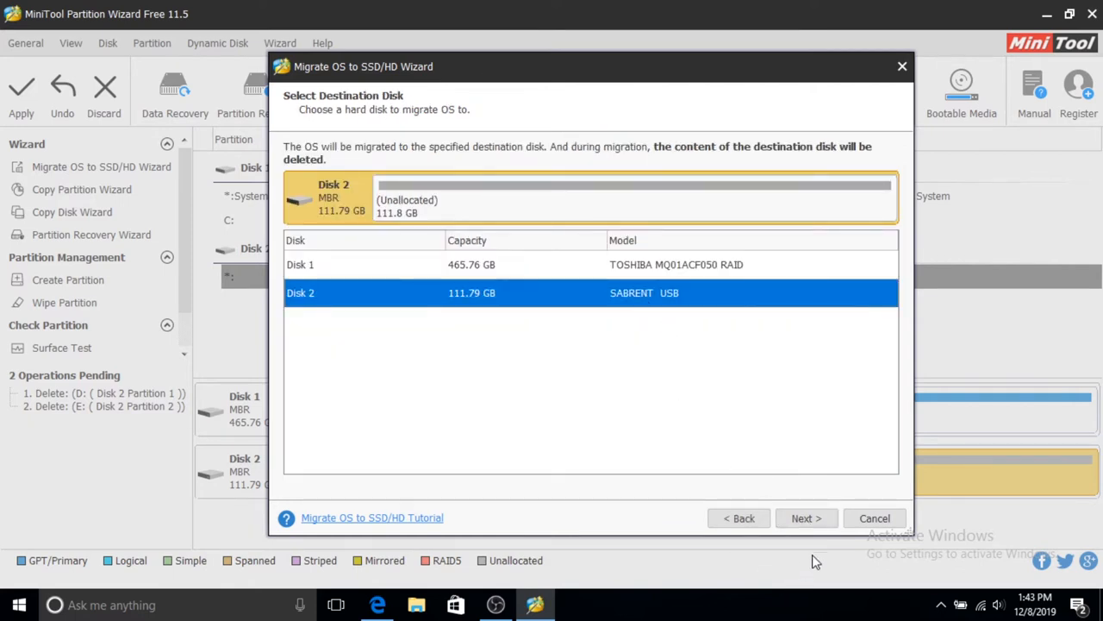
left_click(805, 517)
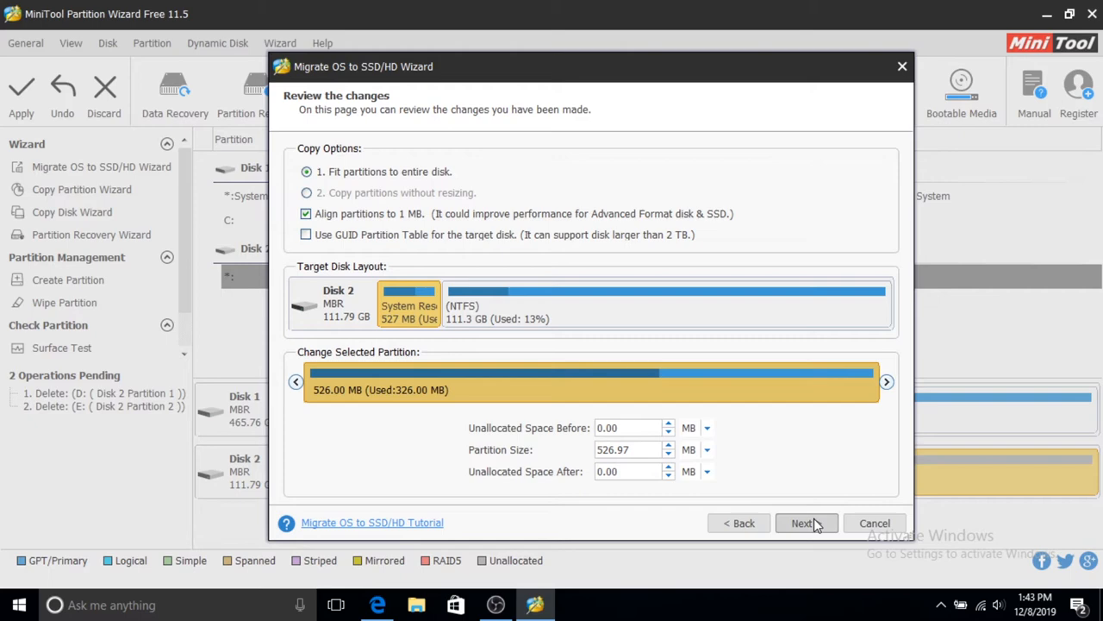
left_click(801, 524)
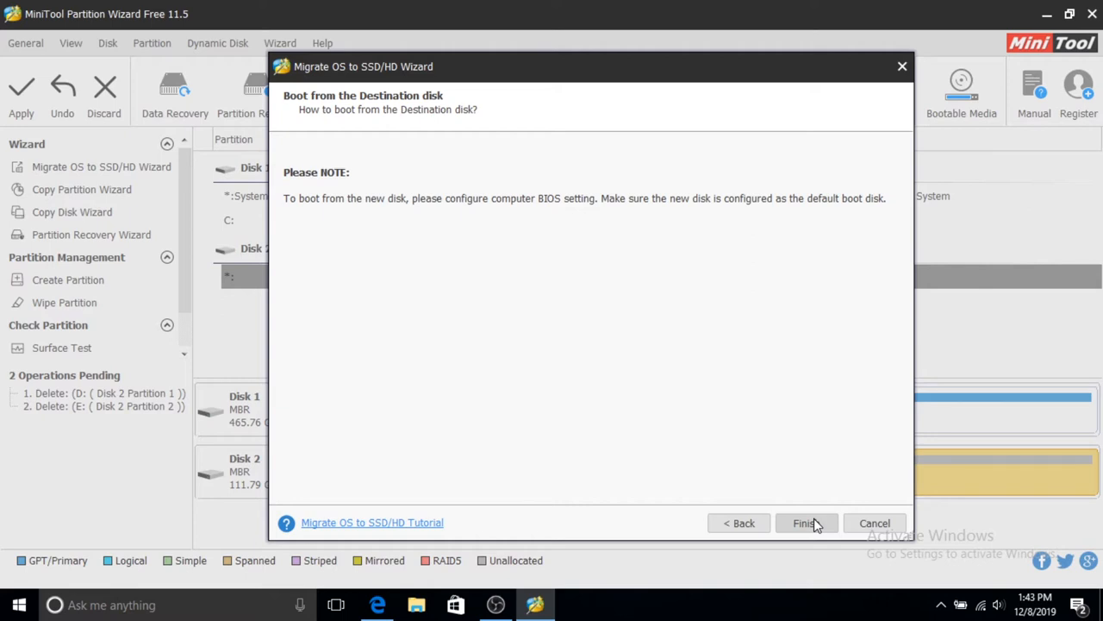
left_click(805, 524)
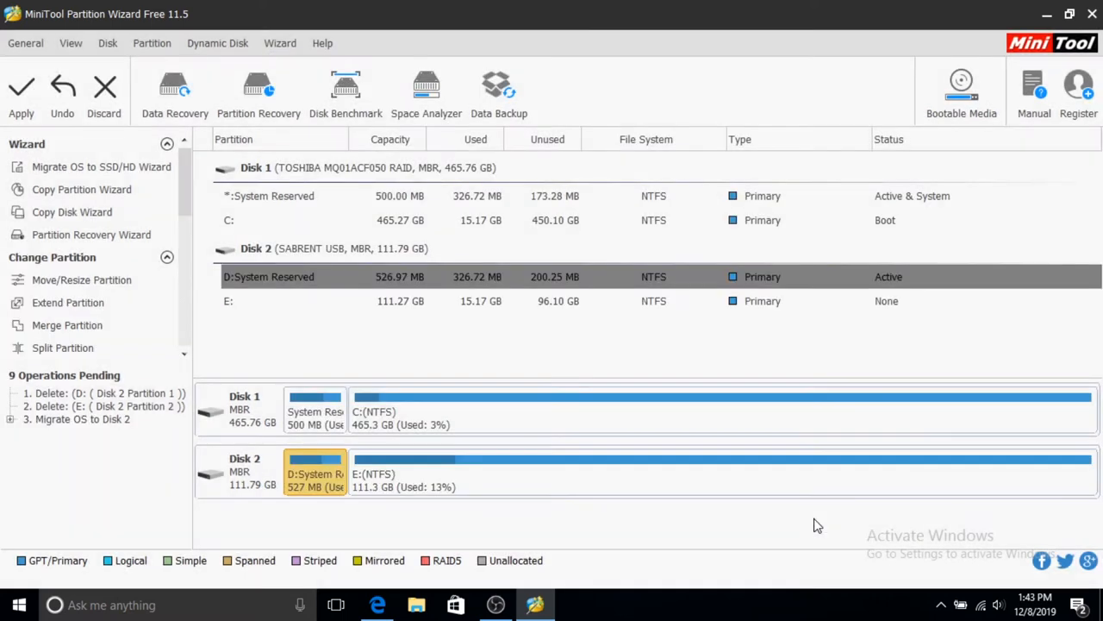
mouse_move(259, 90)
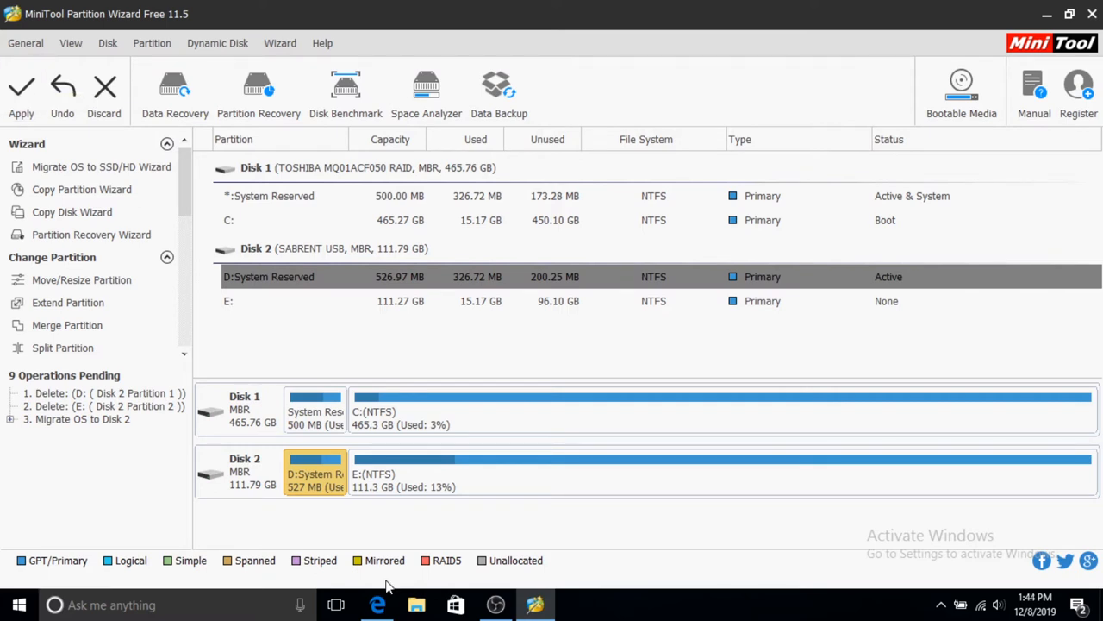
mouse_move(378, 603)
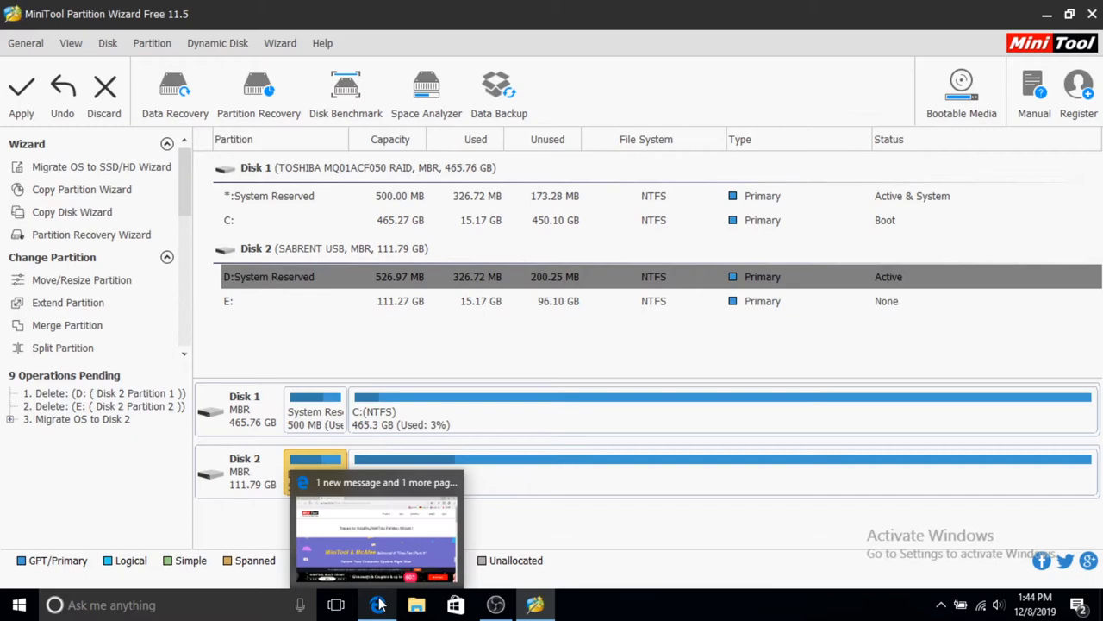
Close the Microsoft Edge window and all its tabs from the taskbar.
right_click(377, 603)
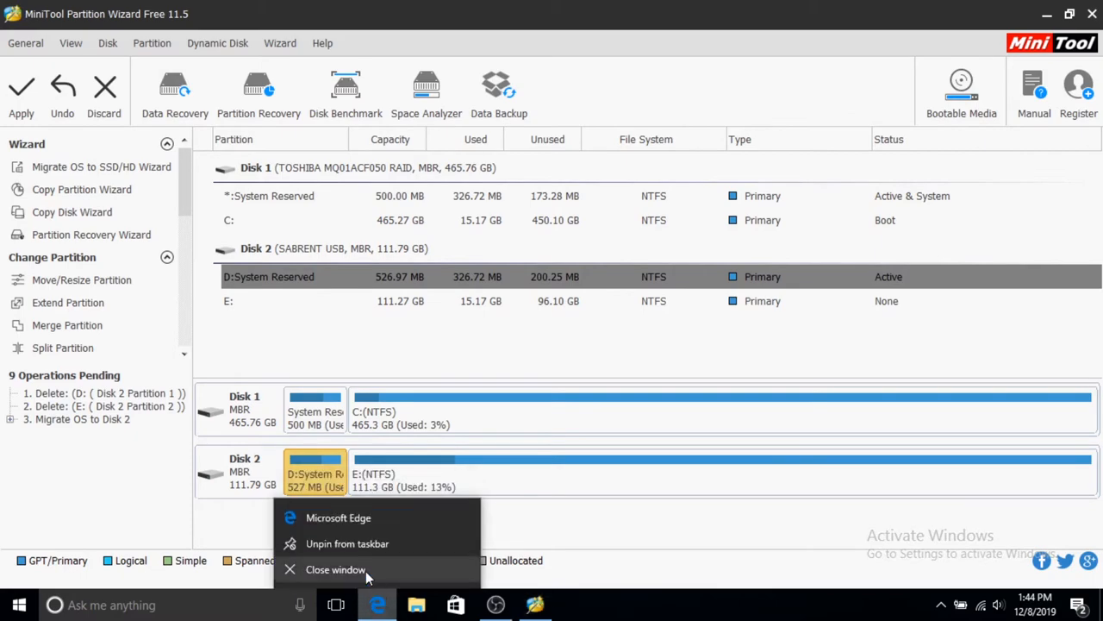
left_click(335, 569)
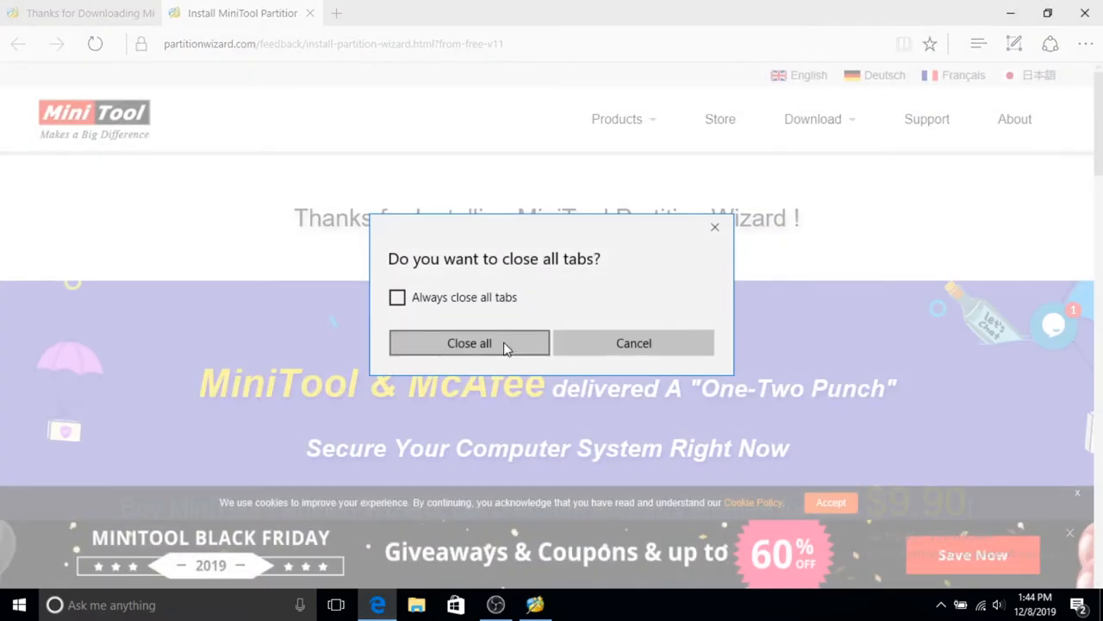
left_click(468, 342)
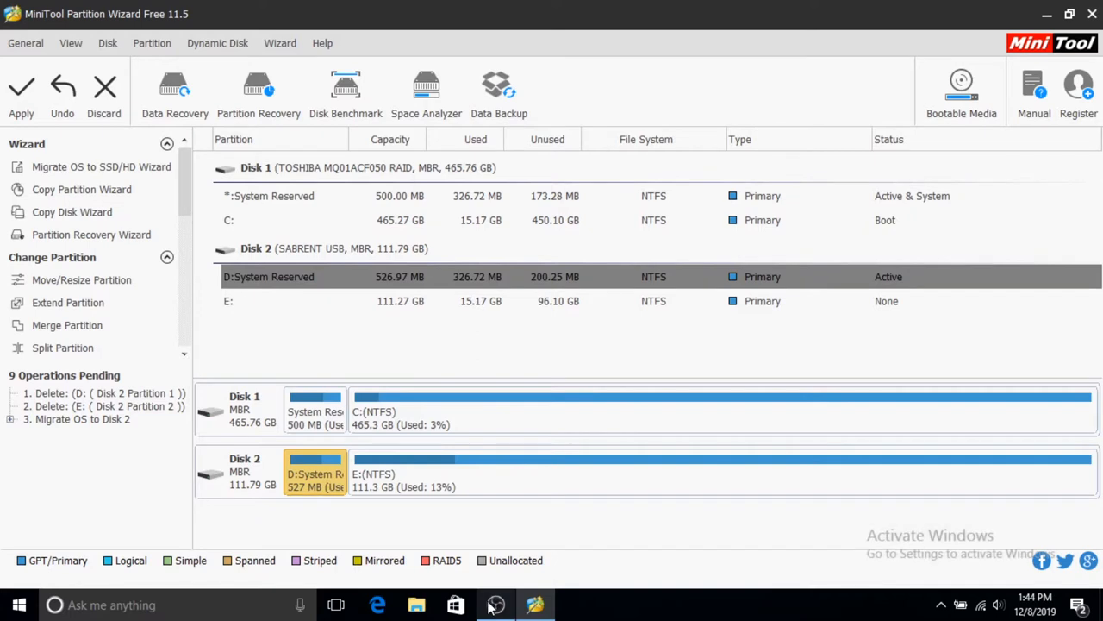
mouse_move(497, 603)
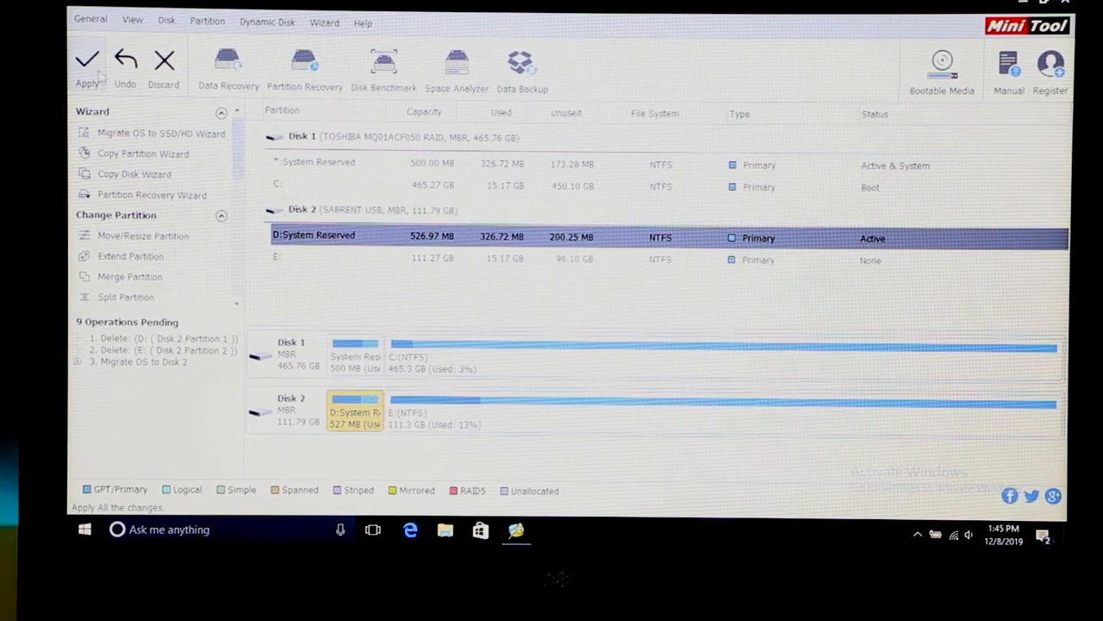
Apply the nine pending operations and confirm, starting the partition copy.
left_click(86, 66)
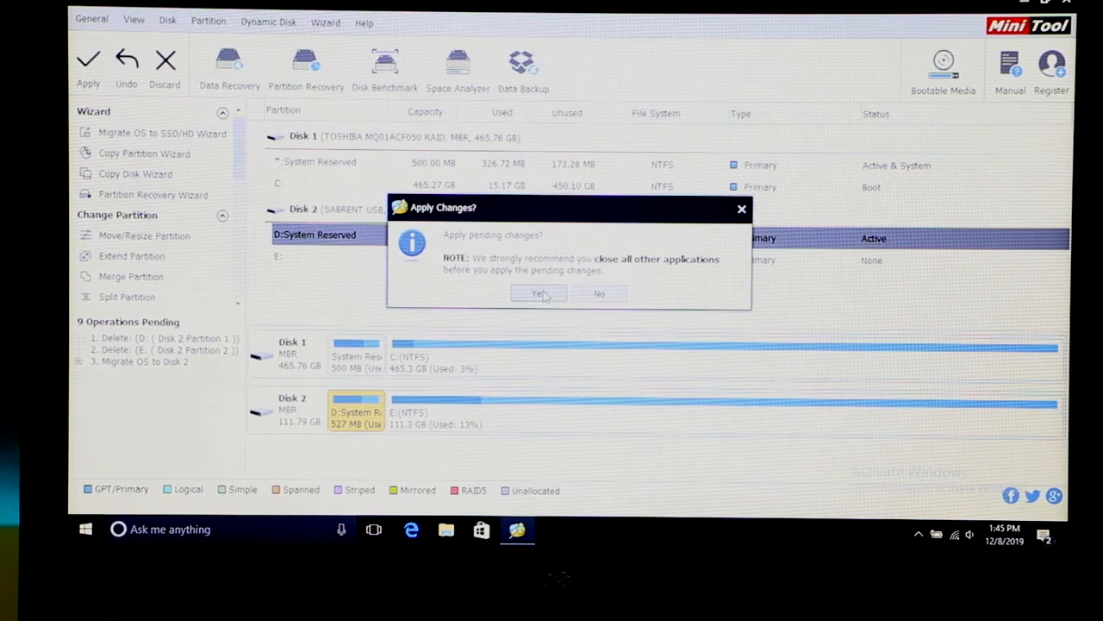
left_click(538, 293)
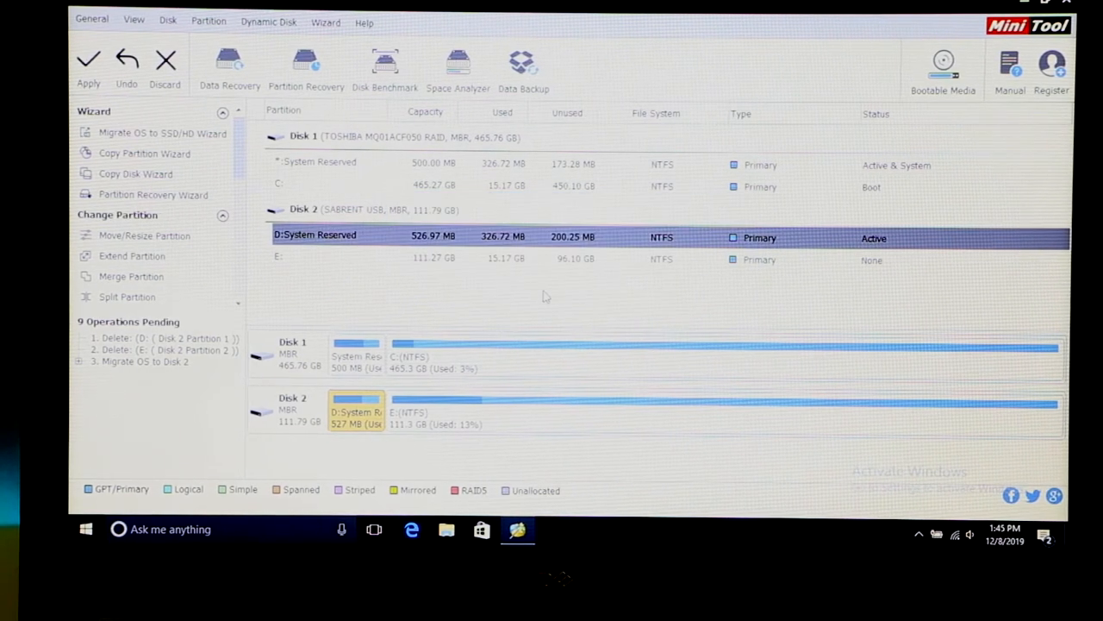
left_click(88, 65)
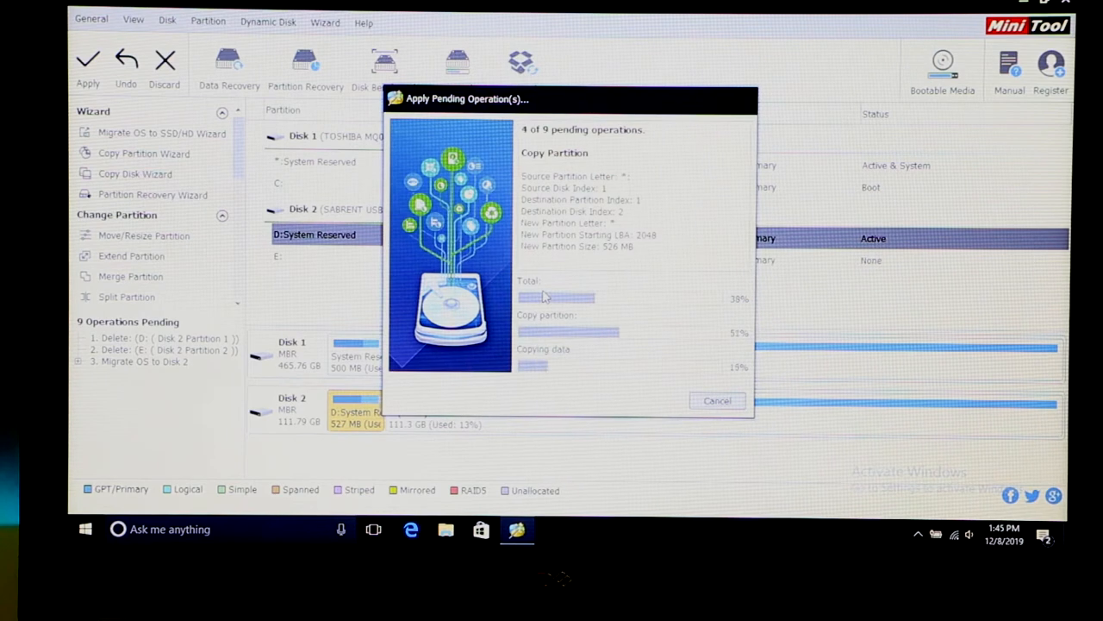